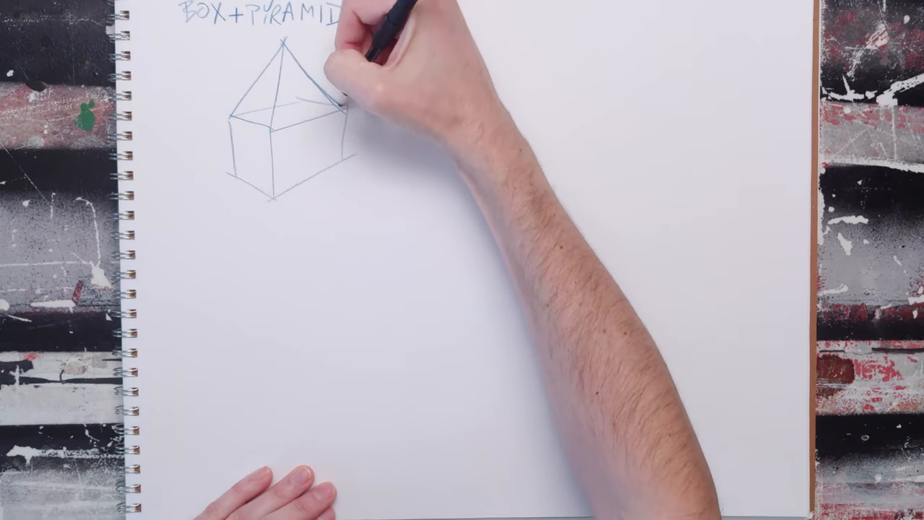
mouse_move(303, 72)
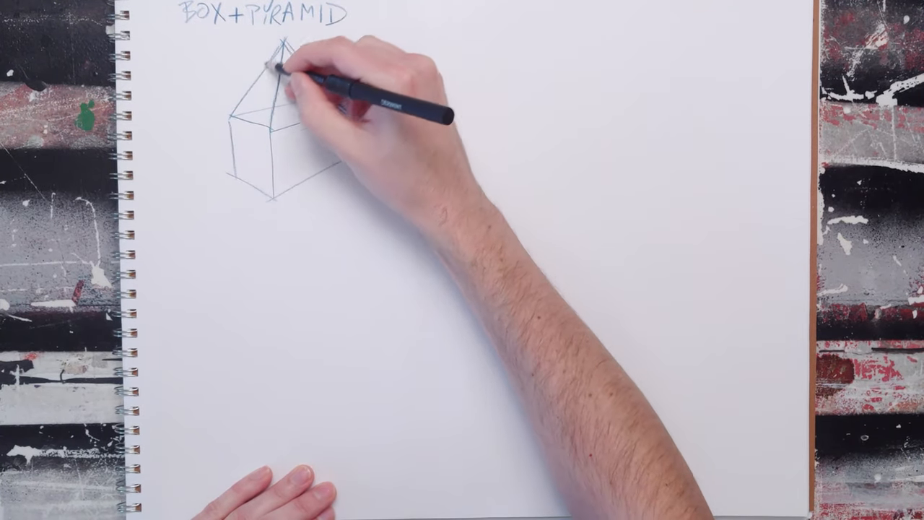